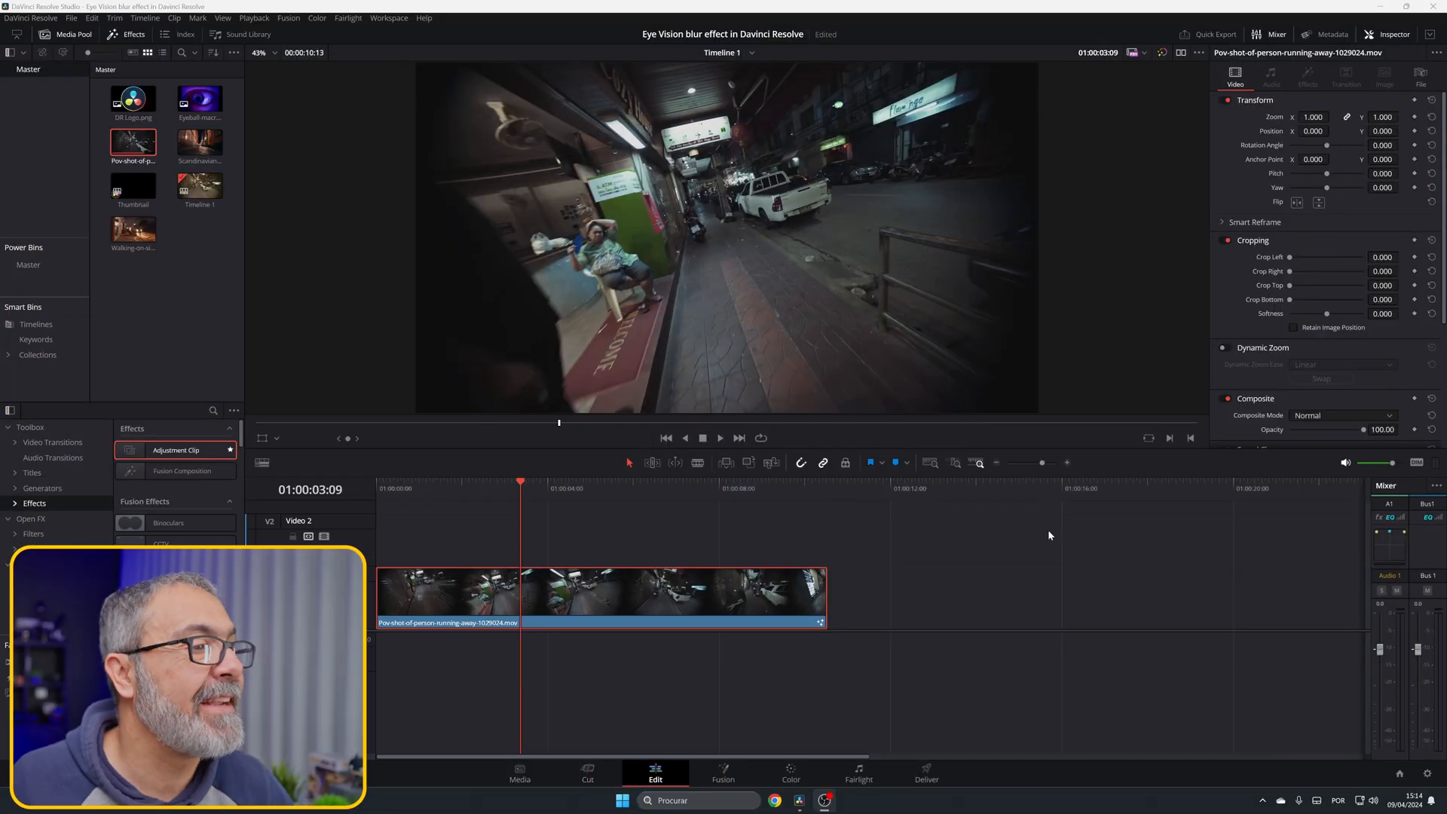
Step: Preview the street clip, then in Fusion add Blur1 between MediaIn1 and MediaOut1
click(377, 482)
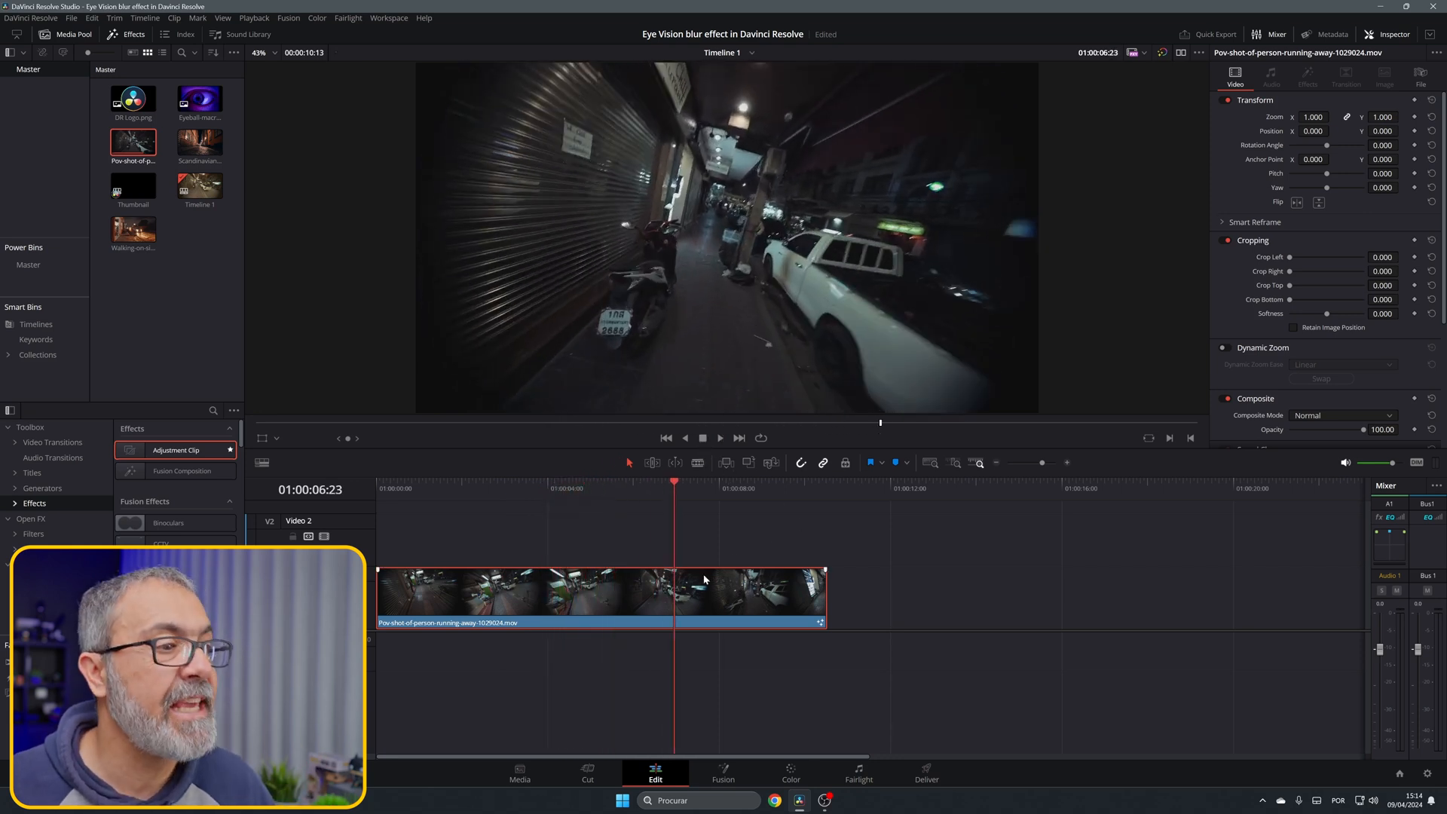
click(556, 524)
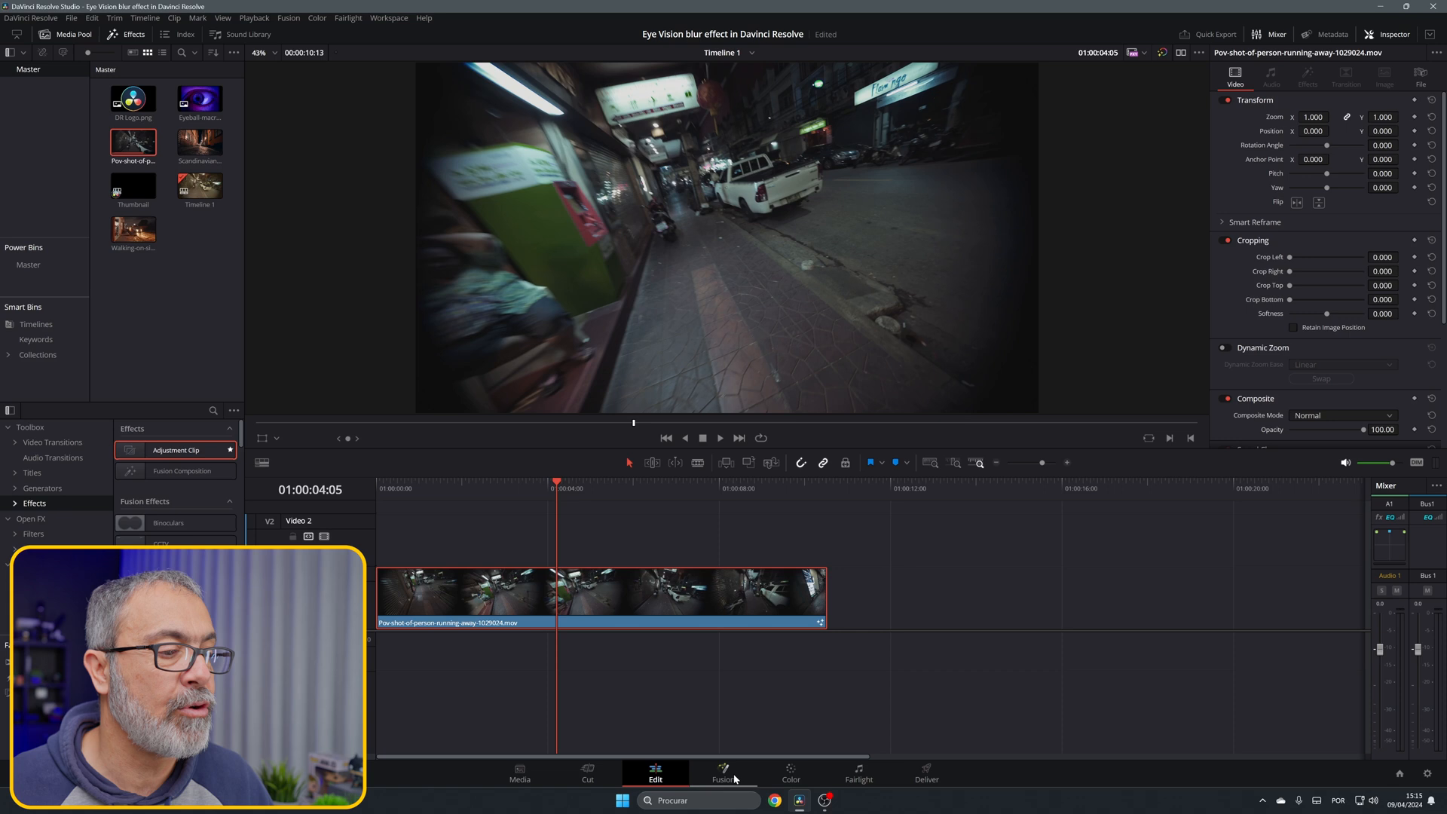
click(721, 776)
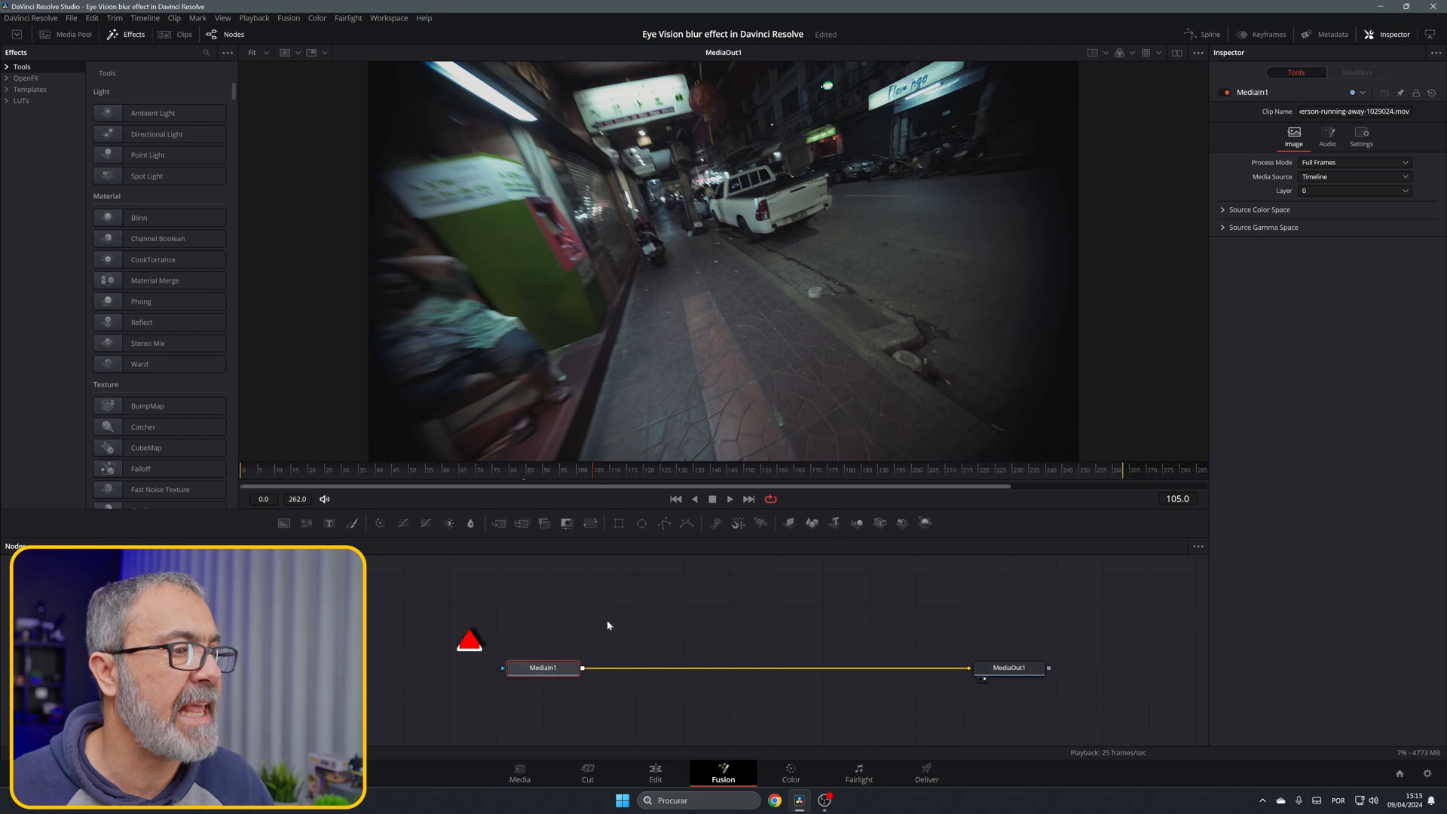
mouse_move(469, 524)
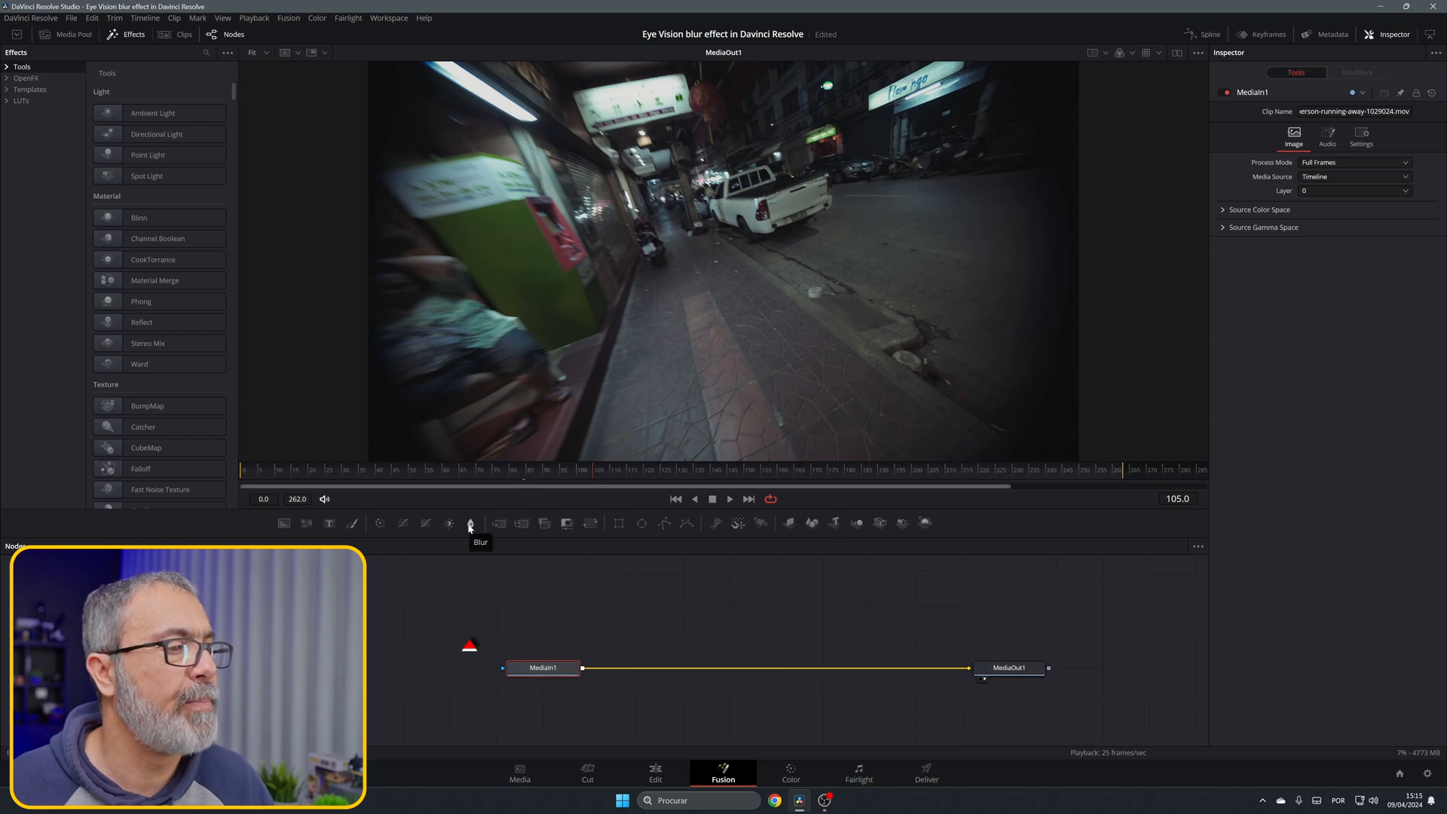
click(469, 524)
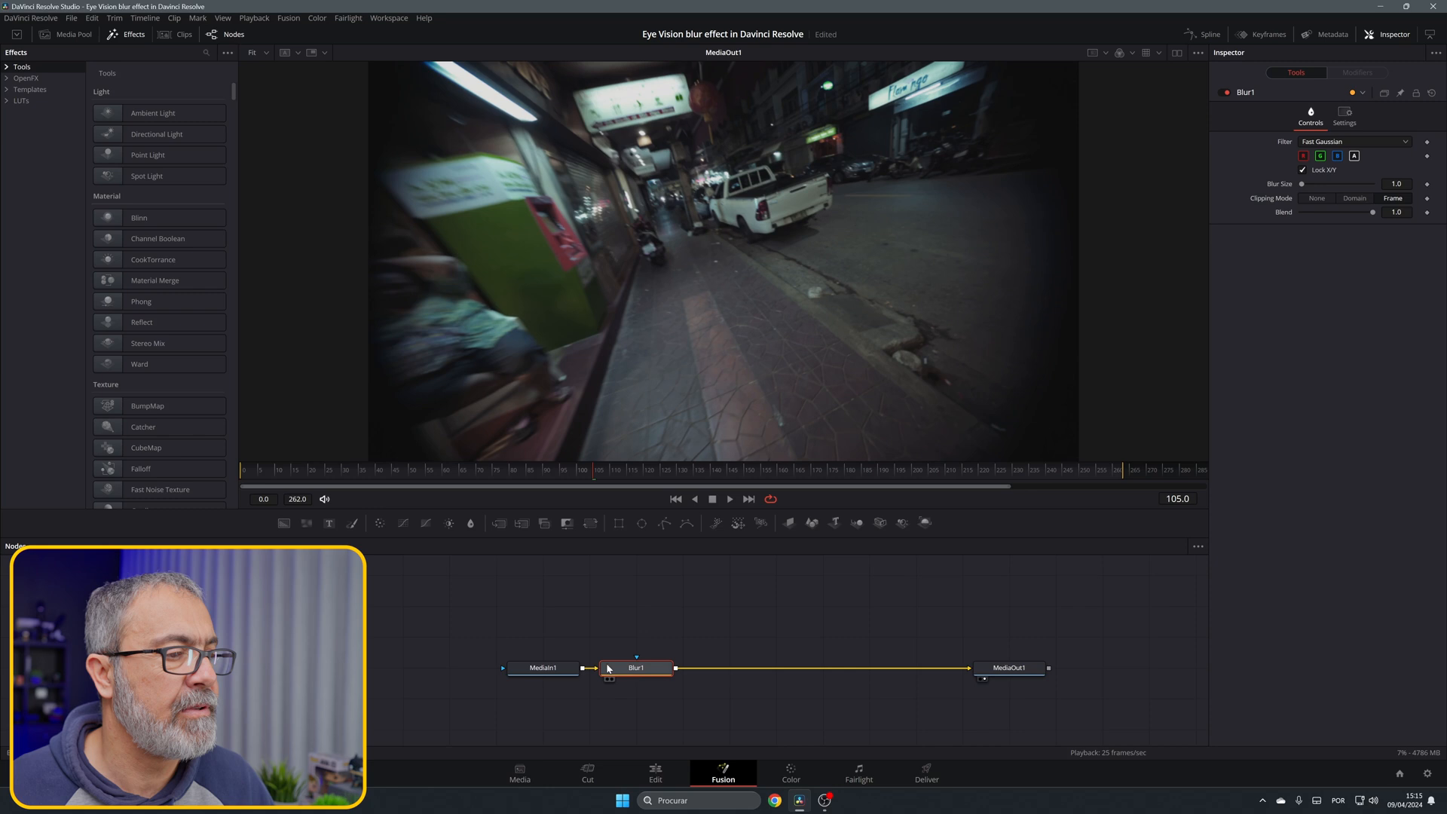
drag(636, 667, 777, 667)
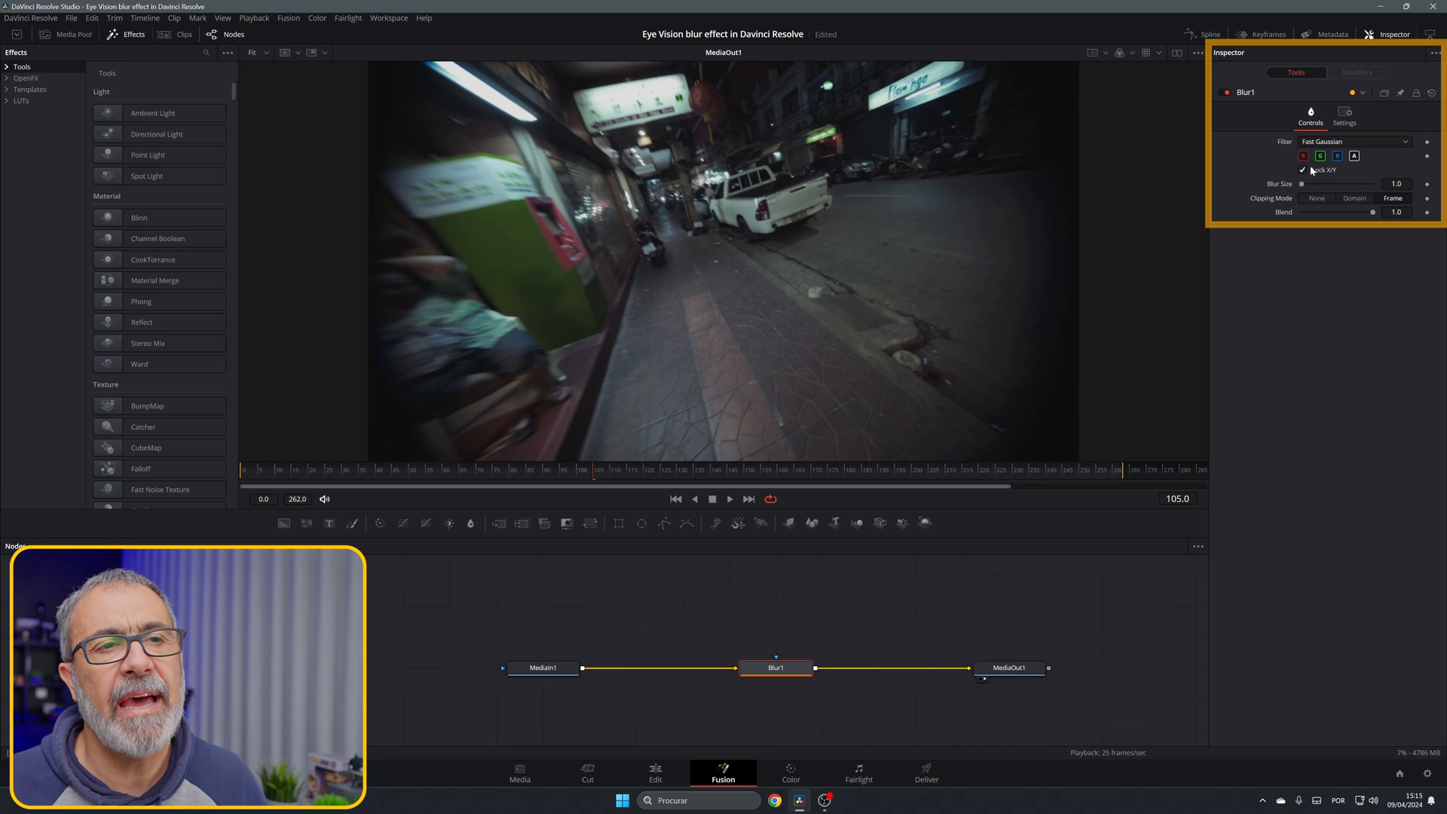
Step: Uncheck Lock X/Y, set X Blur Size to about 10.2, and check a later frame
click(1302, 170)
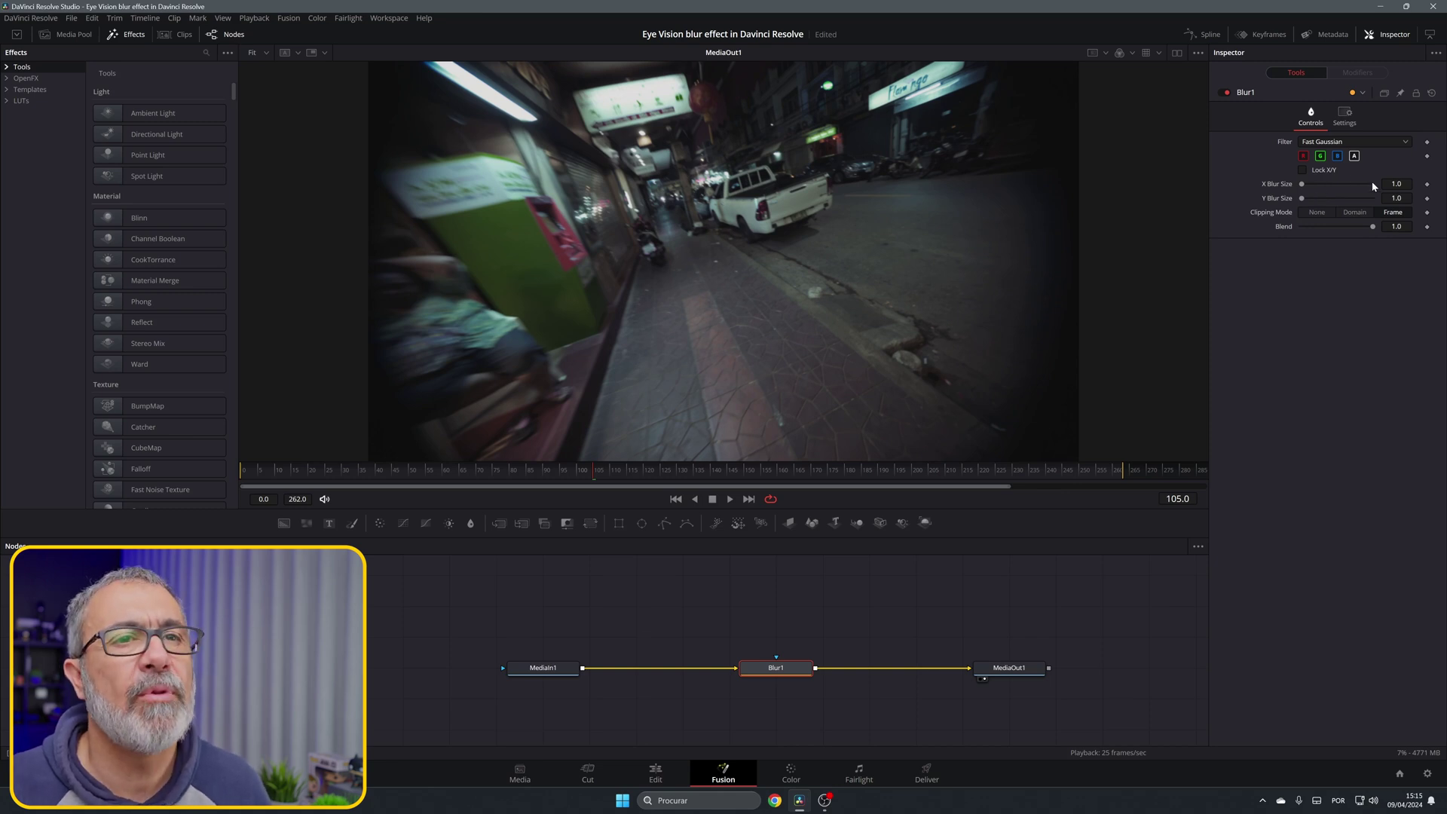
drag(1302, 184, 1311, 184)
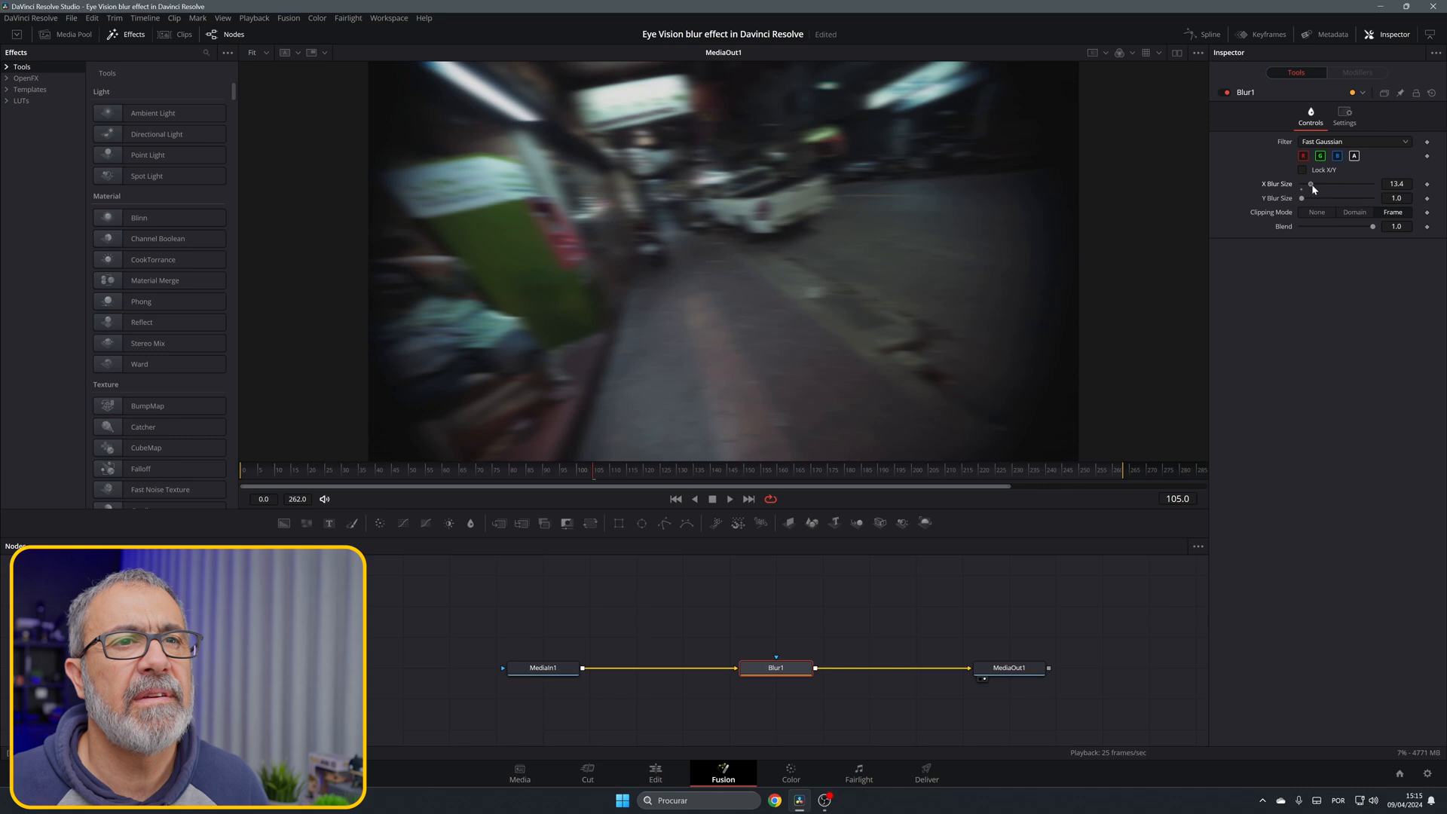
drag(1311, 189, 1307, 189)
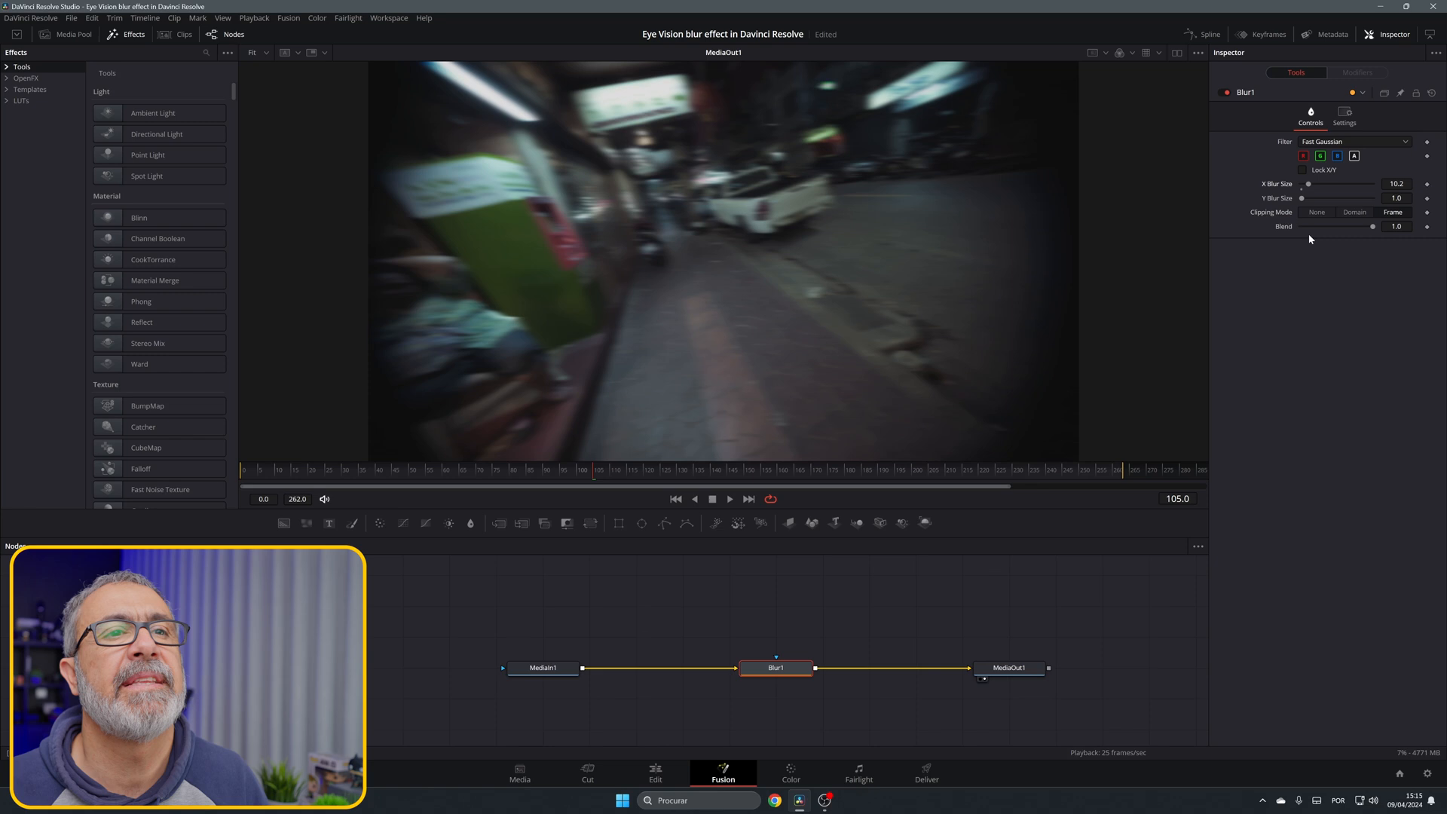
click(445, 470)
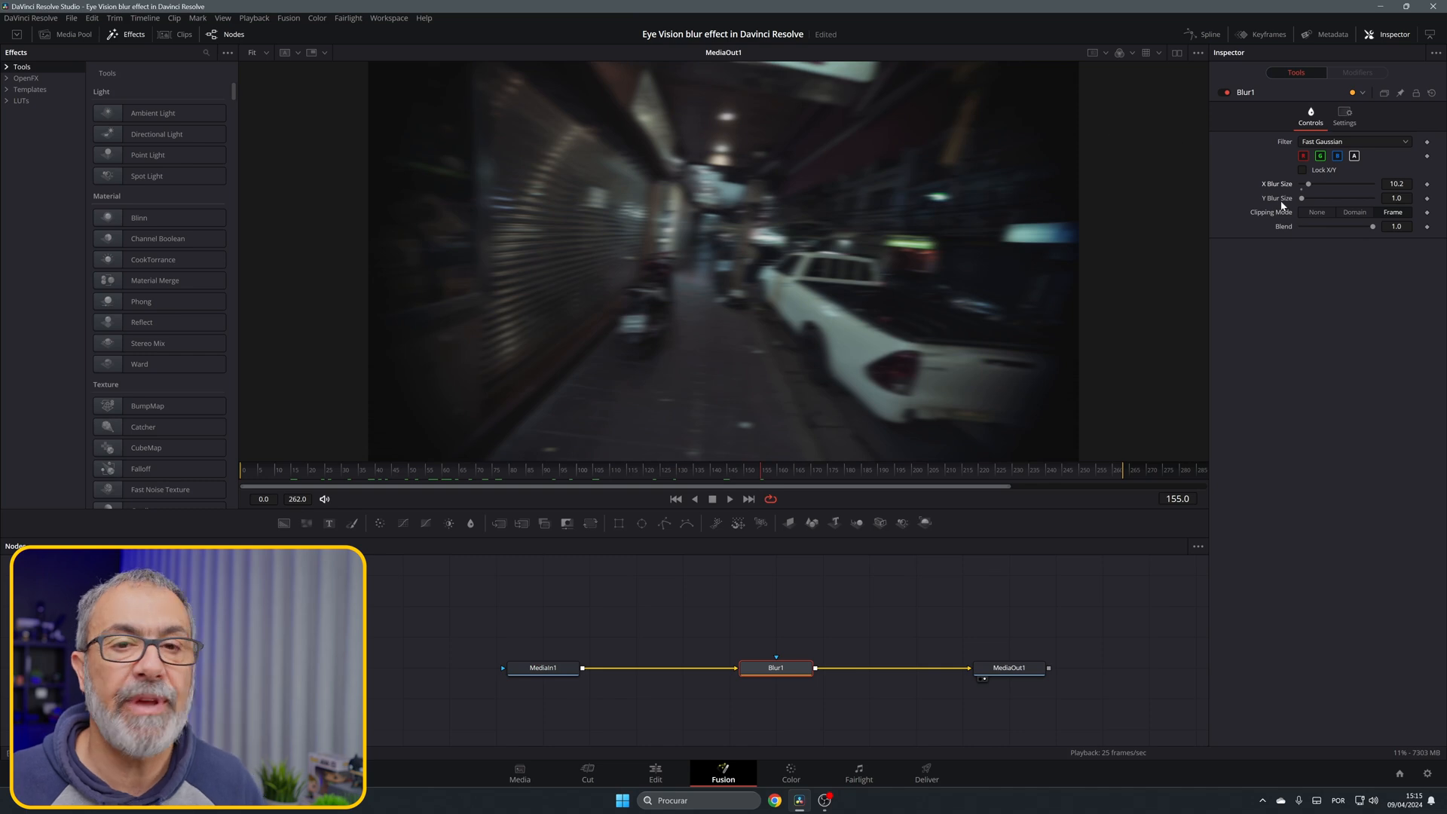
mouse_move(1270, 190)
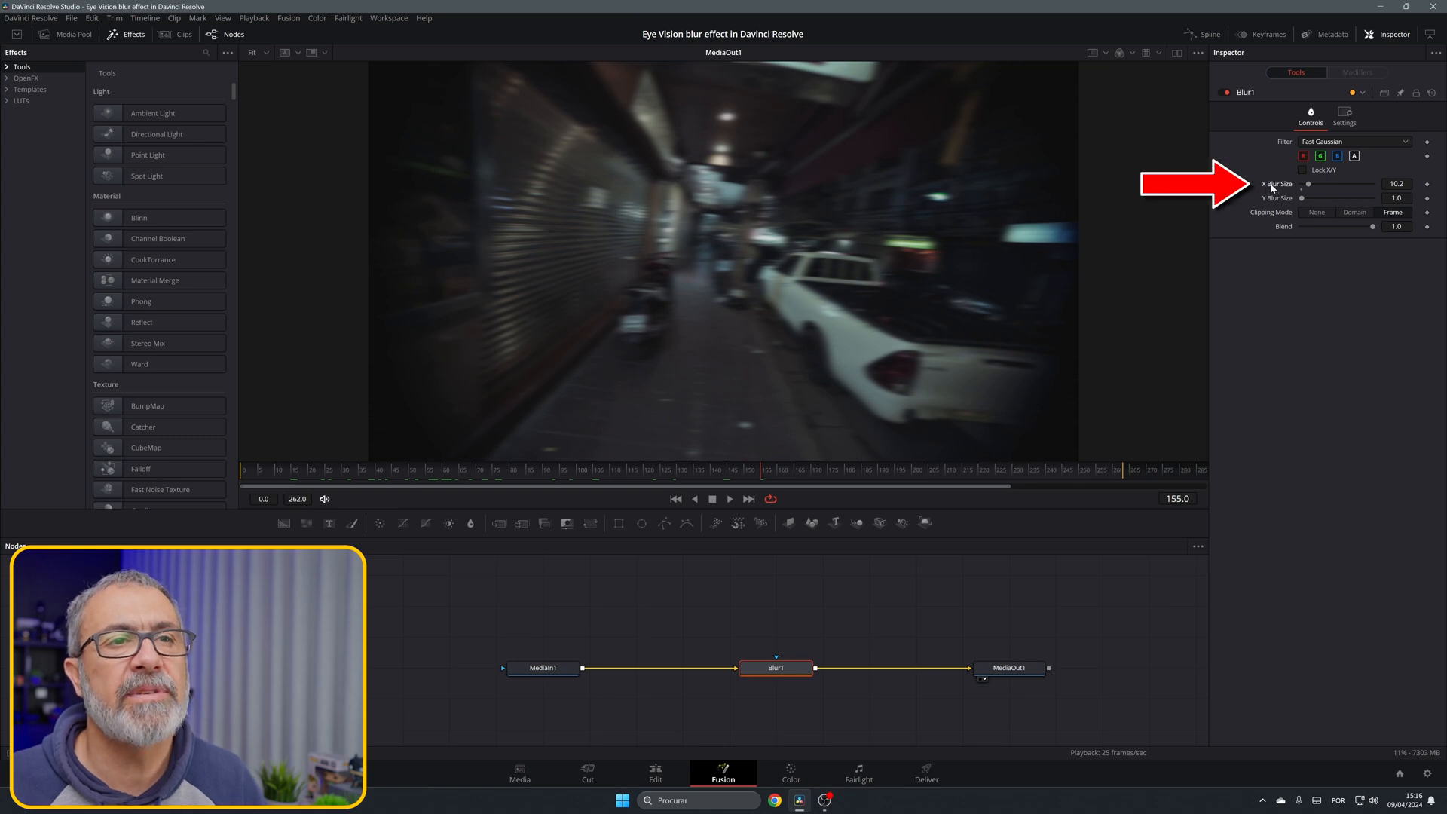
Step: Apply a Shake modifier to Blur1's X Blur Size and start playback
right_click(1273, 185)
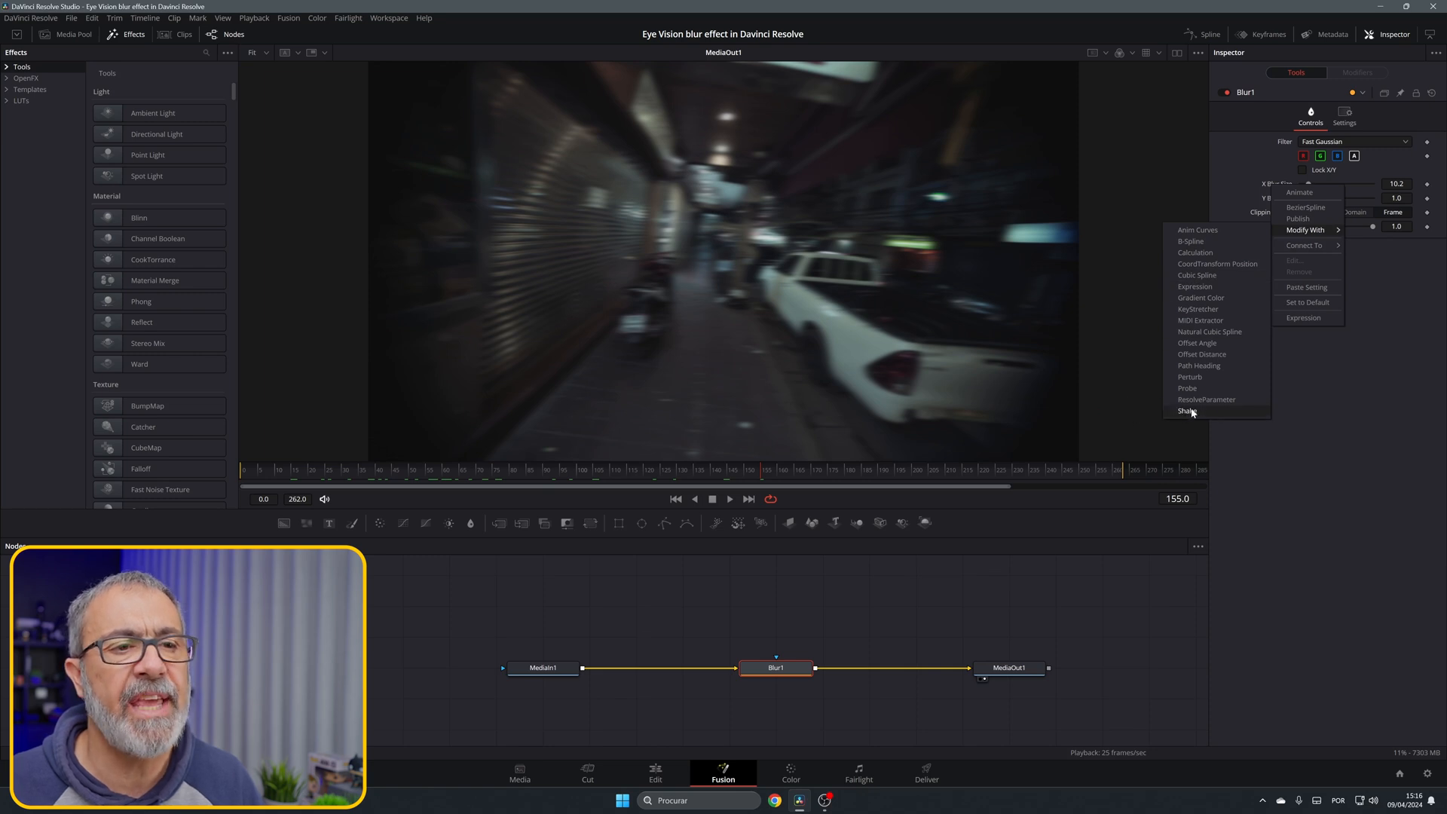
click(1187, 411)
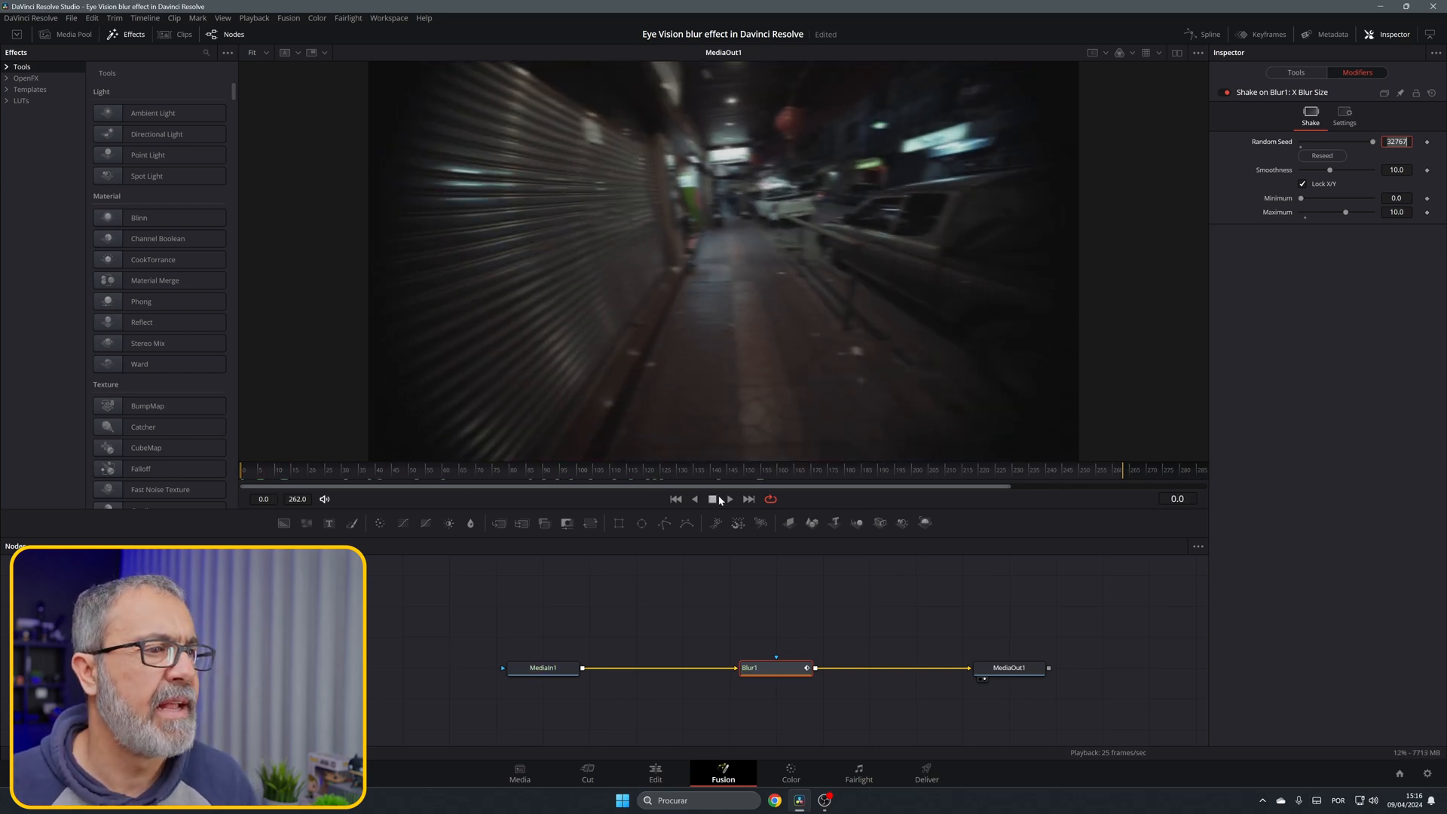
click(730, 499)
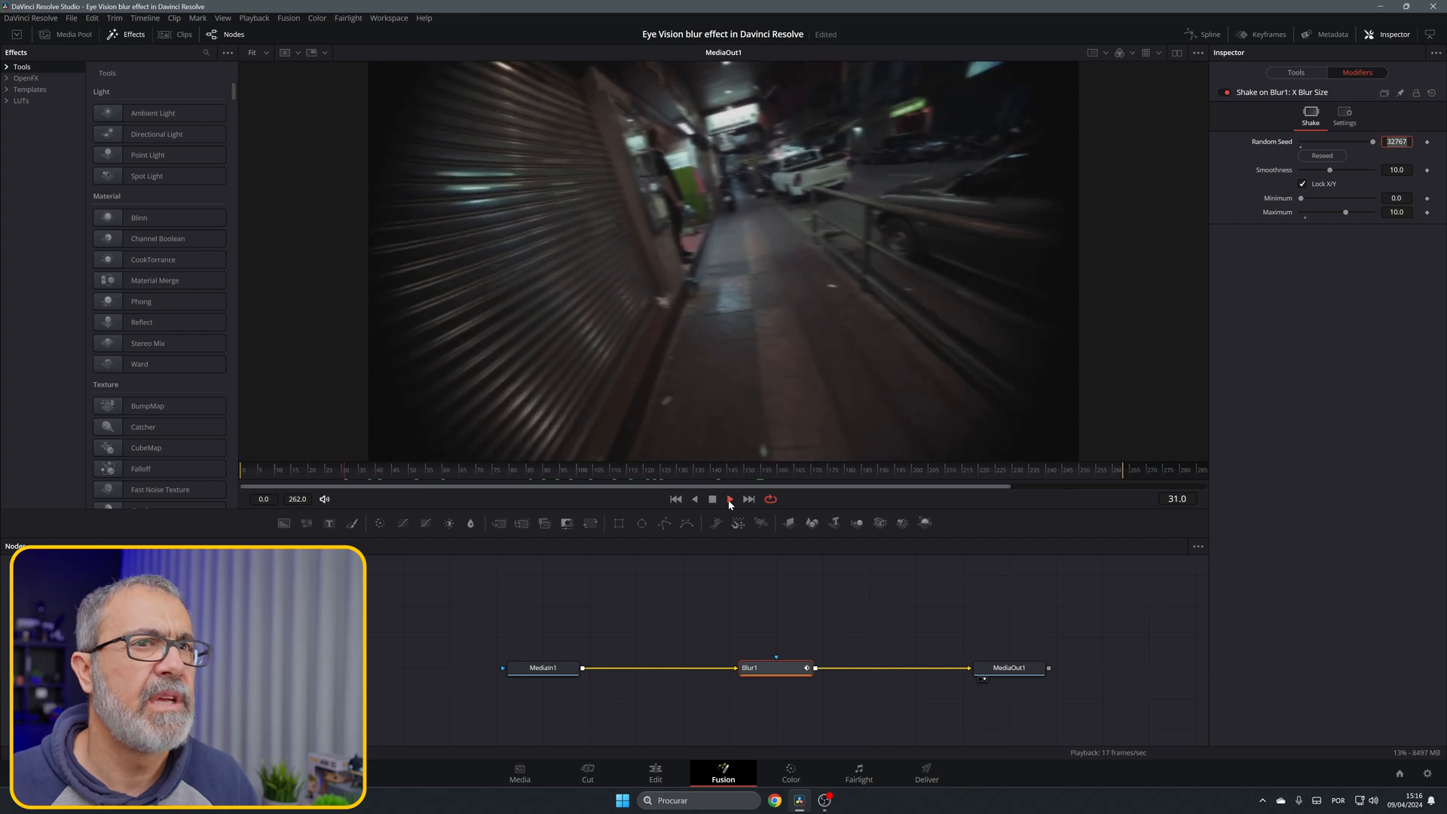
Step: Play the composition and watch Blur1's X Blur Size fluctuate in the Tools tab
click(730, 499)
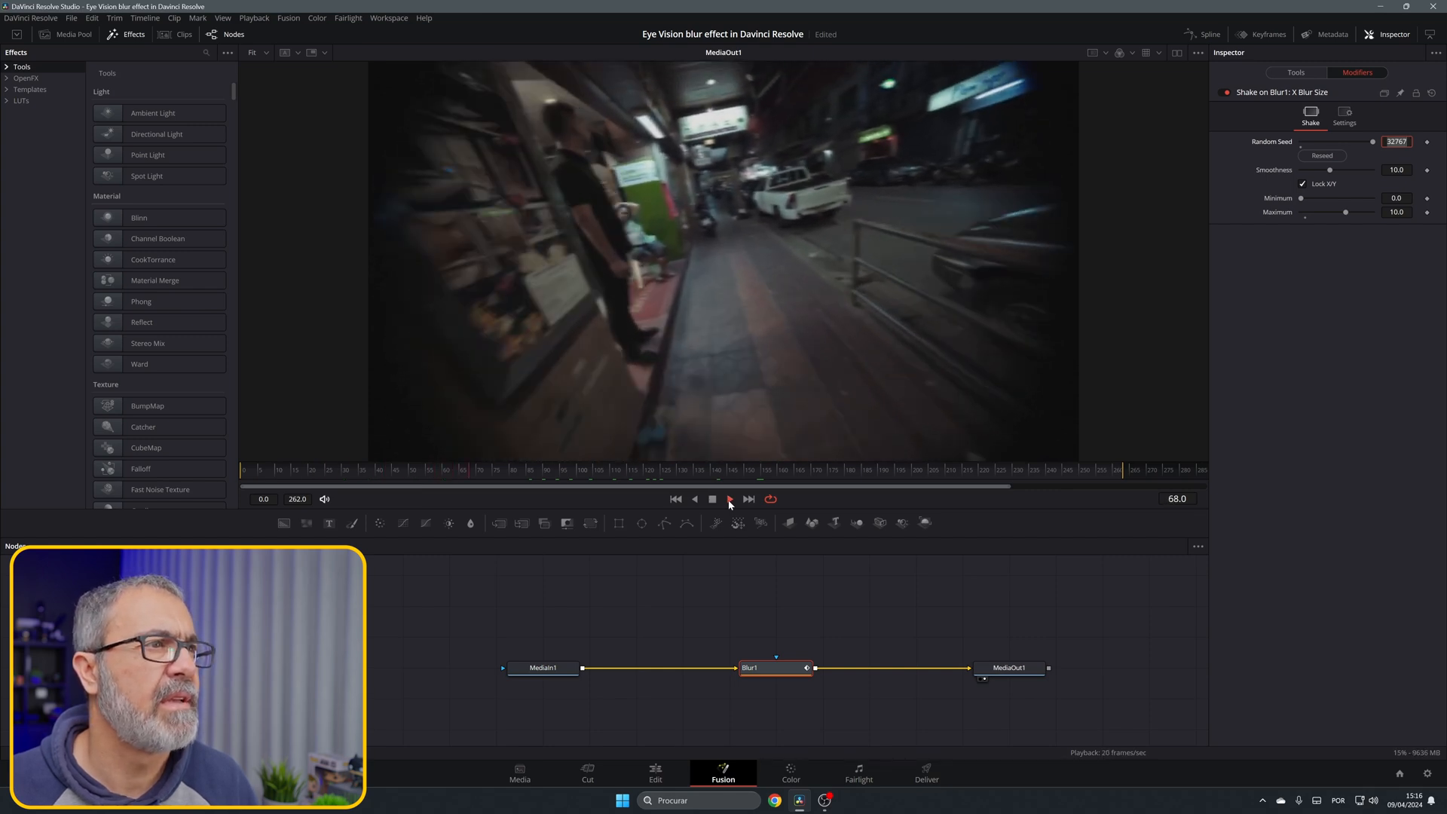
click(729, 499)
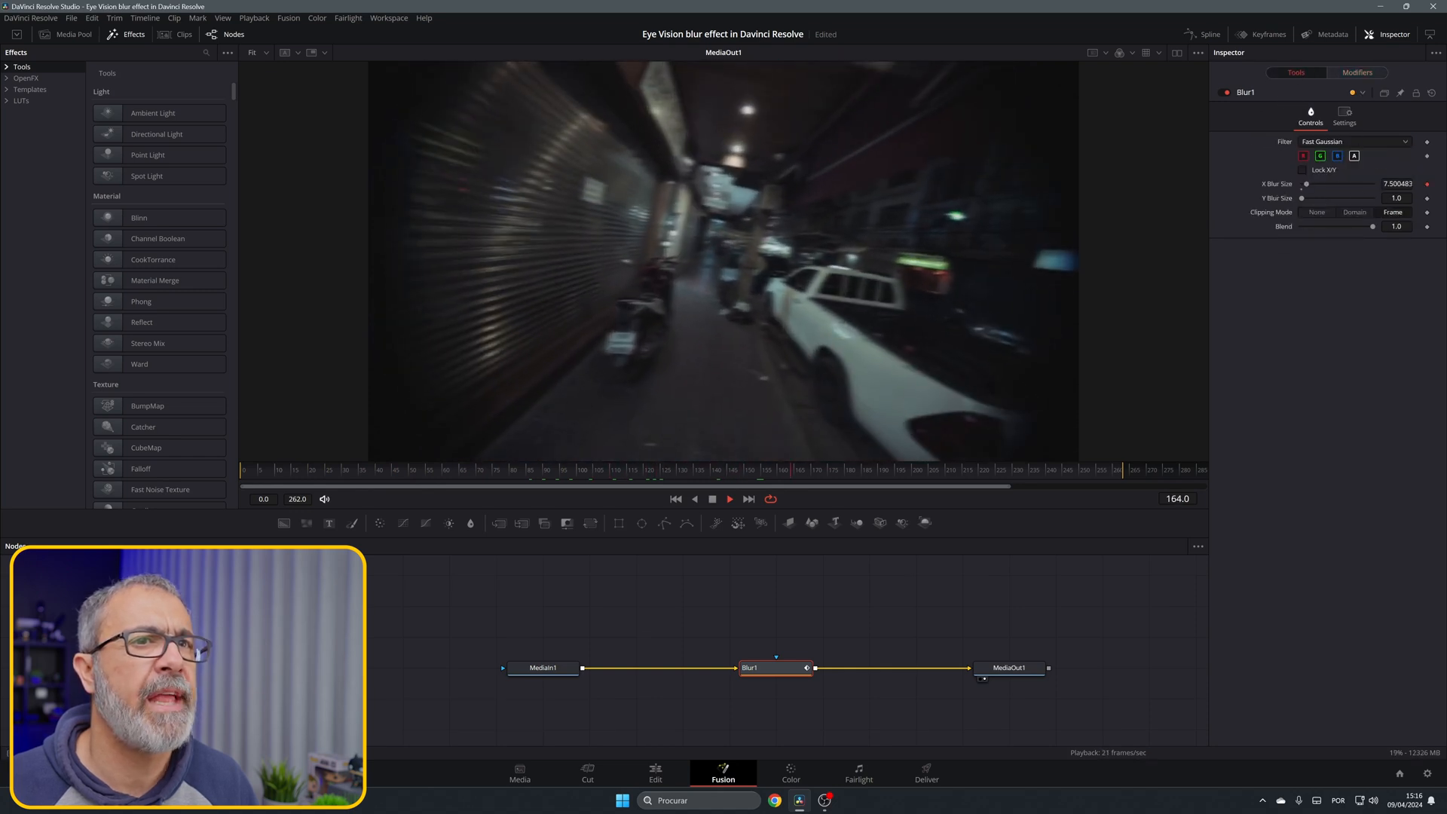
drag(1348, 184, 1322, 184)
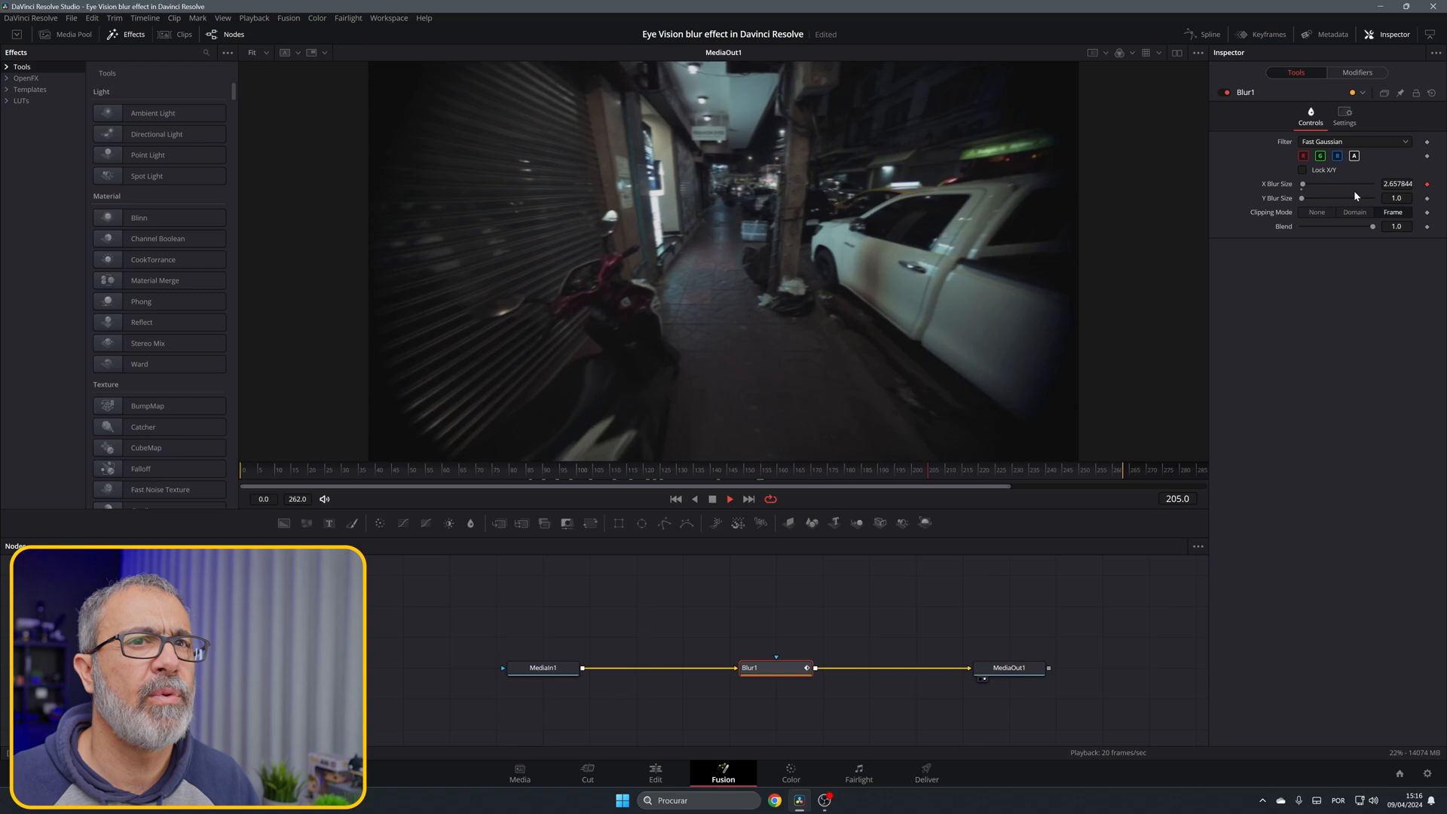
drag(1303, 184, 1338, 184)
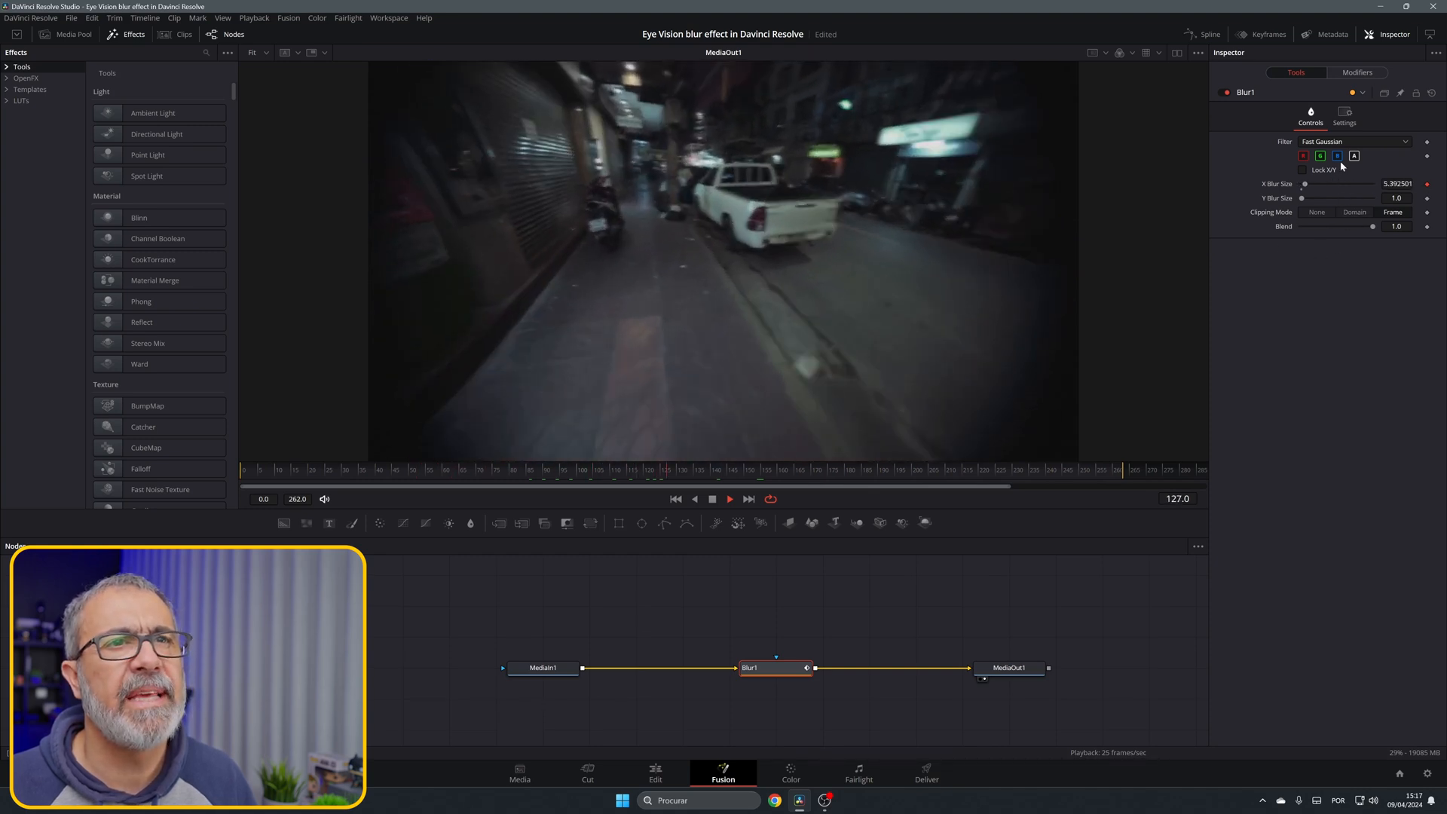
Step: Set the Shake modifier's Smoothness from 10 to about 12.99
click(1358, 71)
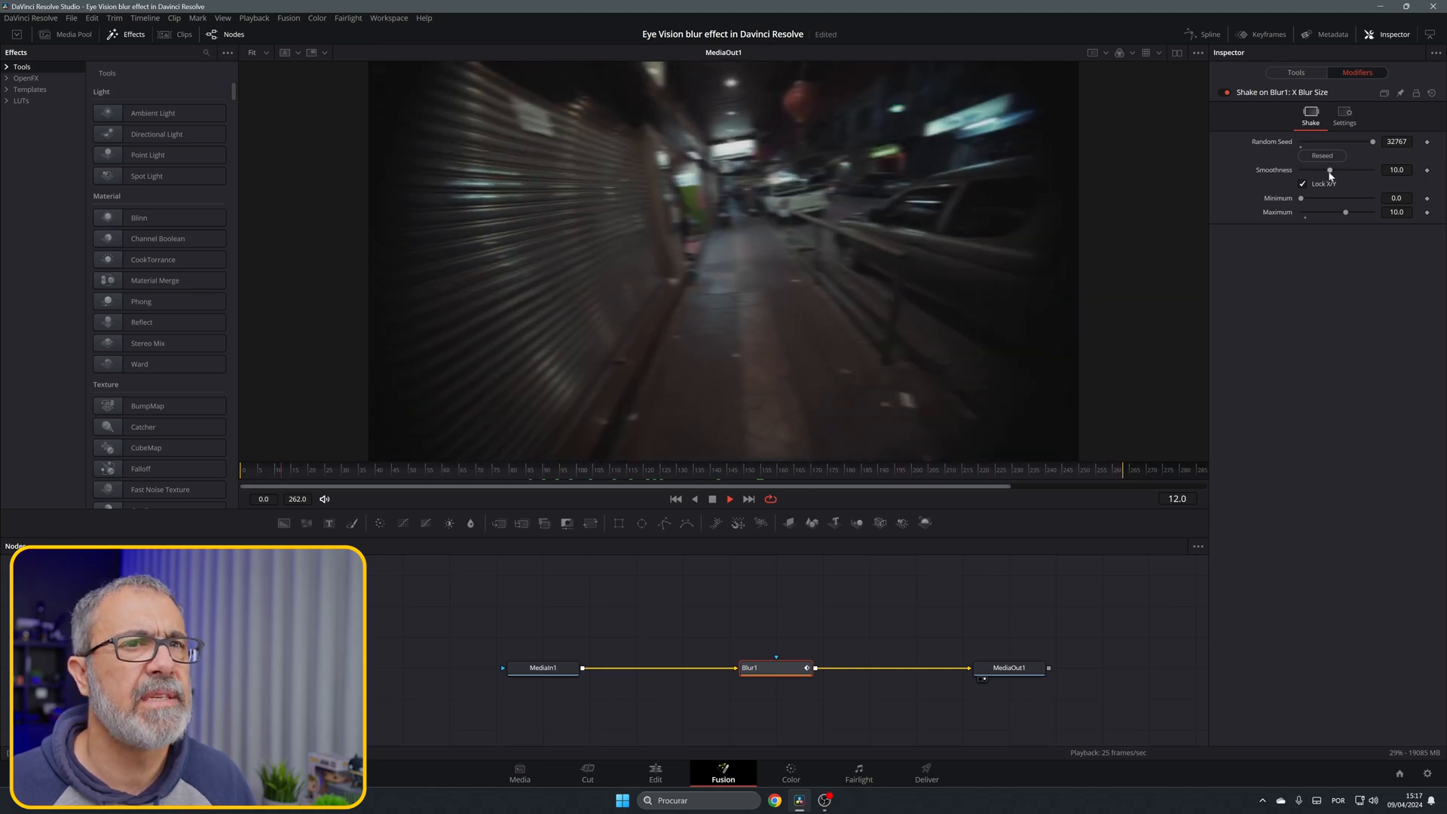
drag(1331, 170, 1341, 169)
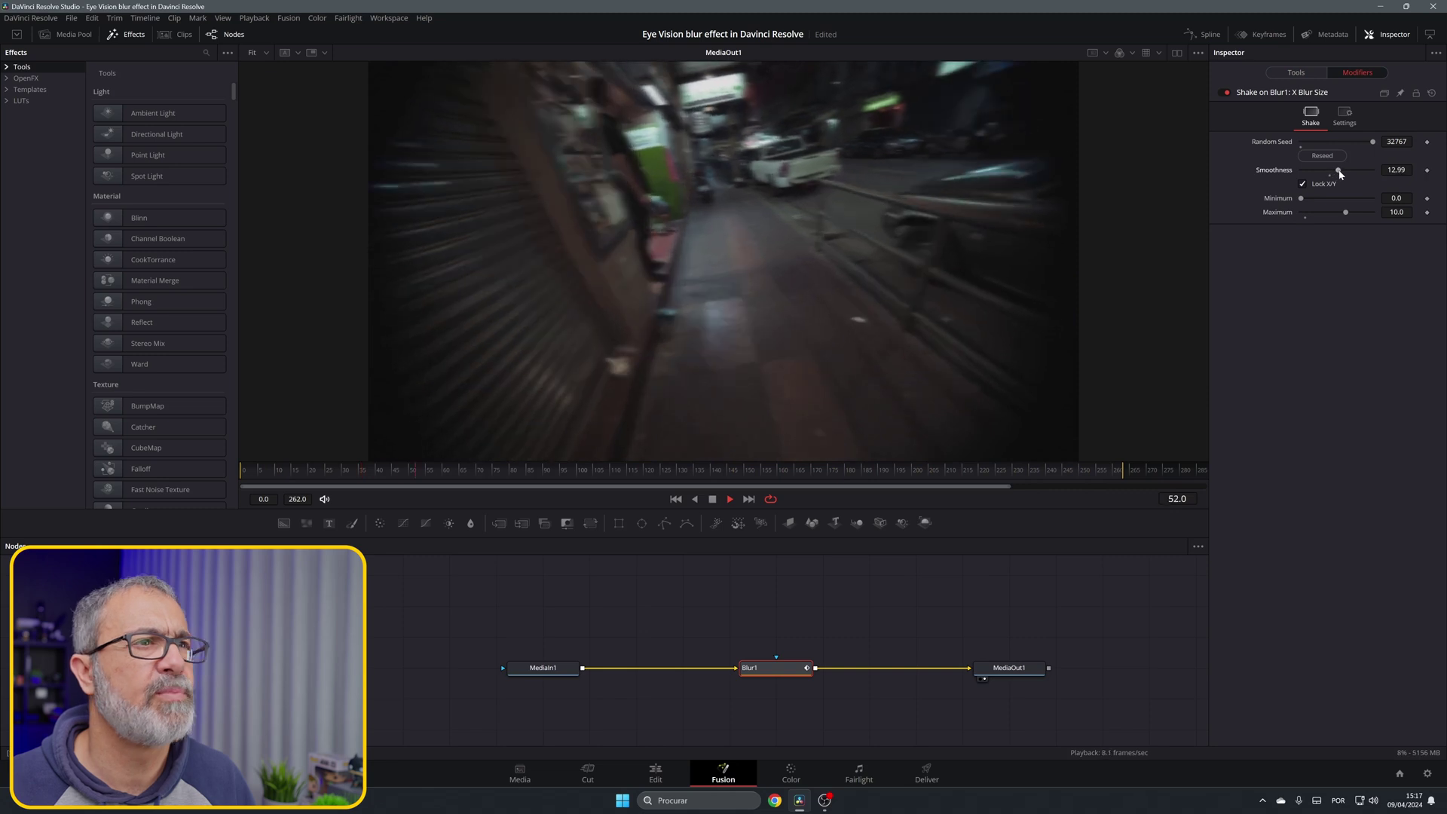